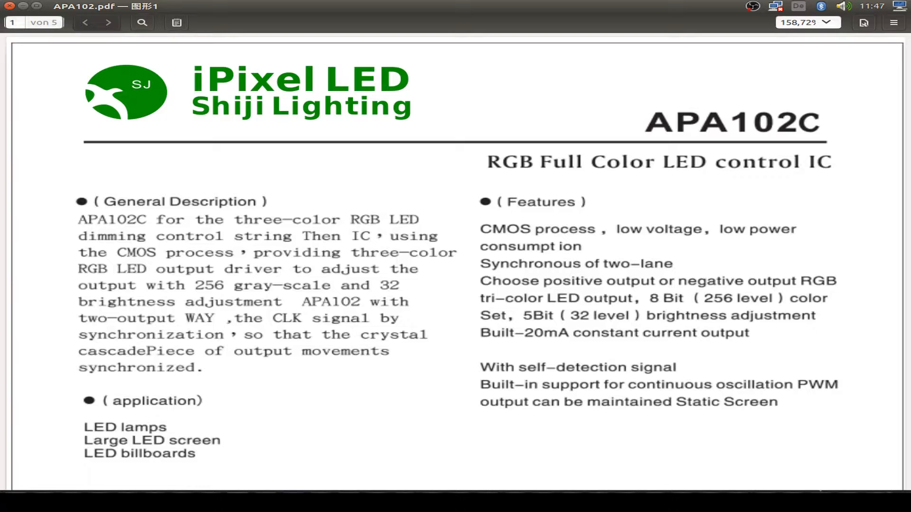
Scroll through the APA102C overview and specifications to the page 2 Pin Description table
{"action": "scroll", "scroll_direction": "down", "scroll_amount": 3}
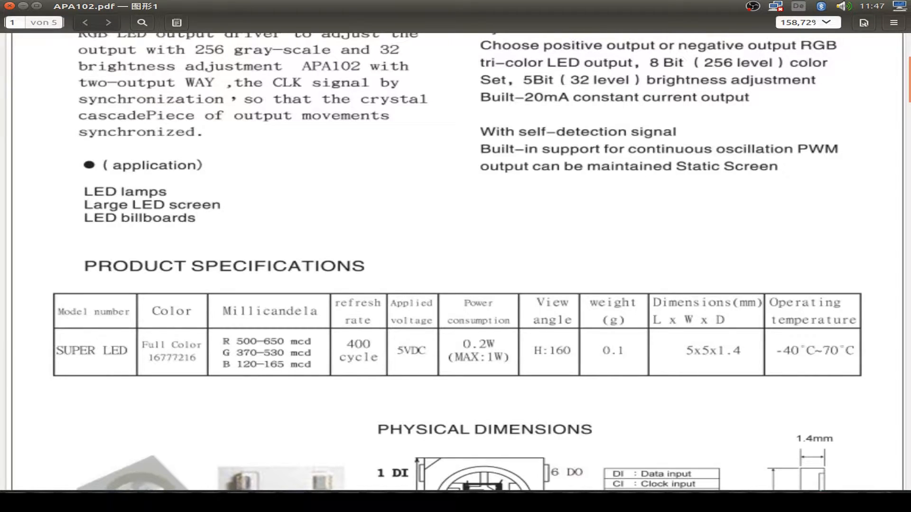
{"action": "scroll", "scroll_direction": "down", "scroll_amount": 3}
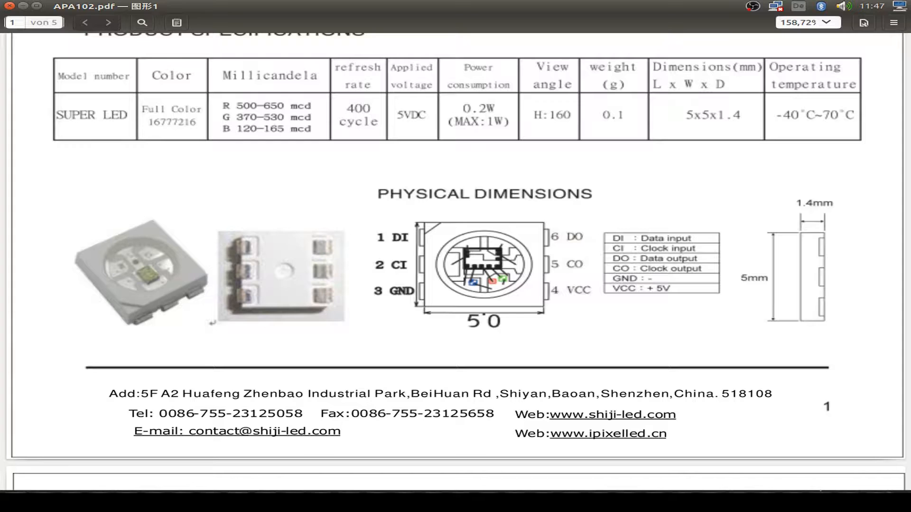
{"action": "left_click", "coordinate": [109, 23]}
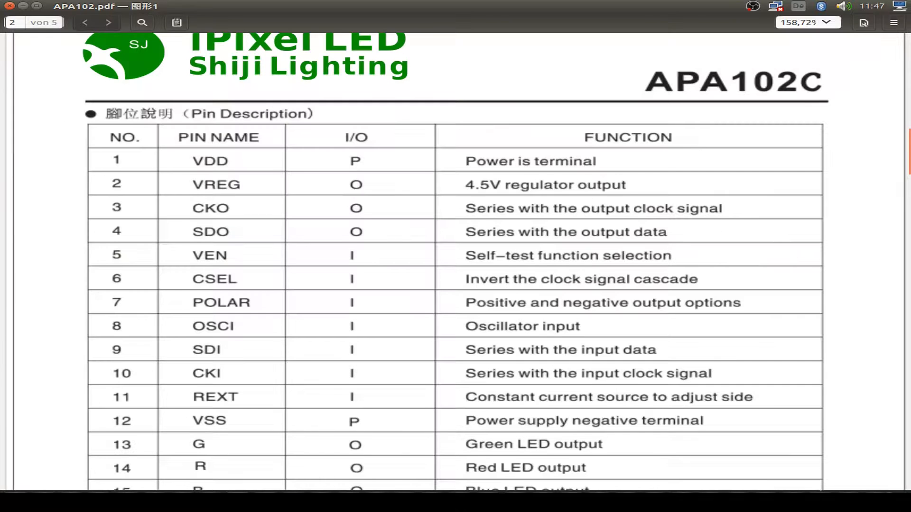
{"action": "left_click", "coordinate": [85, 23]}
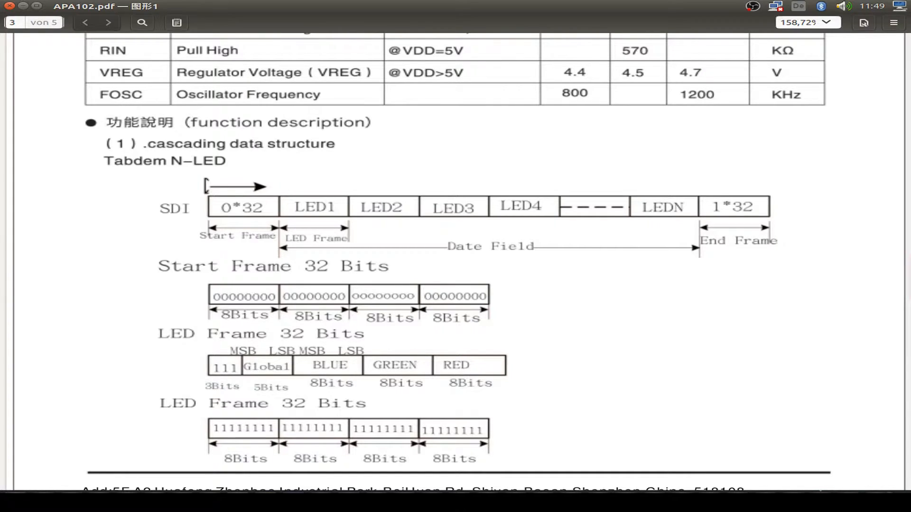
Advance to page 3 showing the start frame, LED frame and end frame layout
{"action": "scroll", "scroll_direction": "down", "scroll_amount": 3}
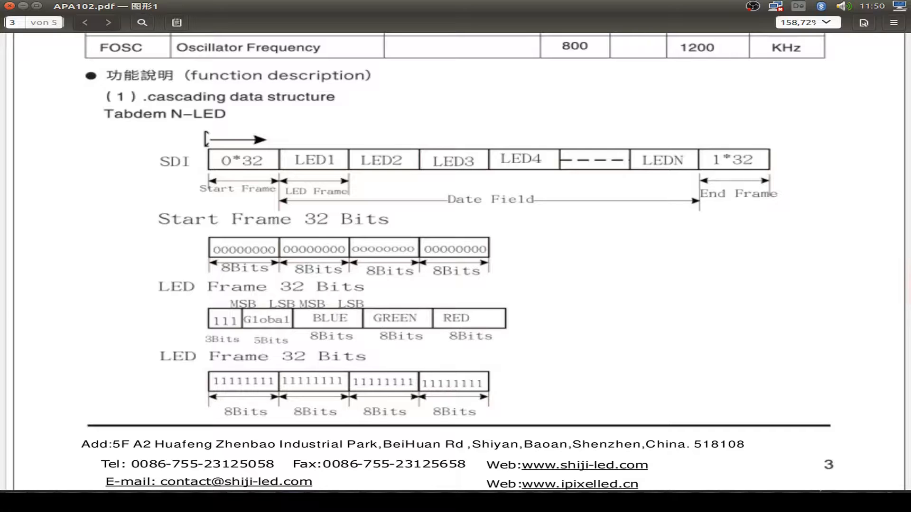
{"action": "left_click", "coordinate": [108, 22]}
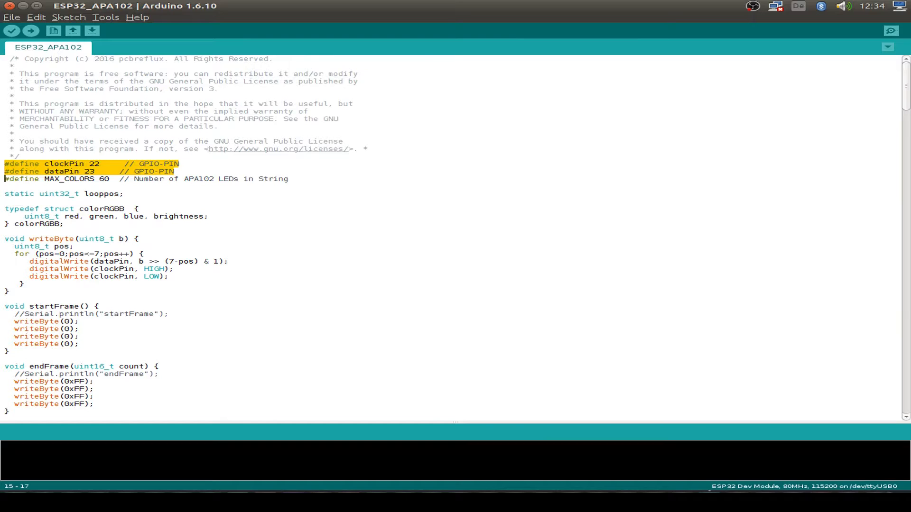
{"action": "double_click", "coordinate": [62, 178]}
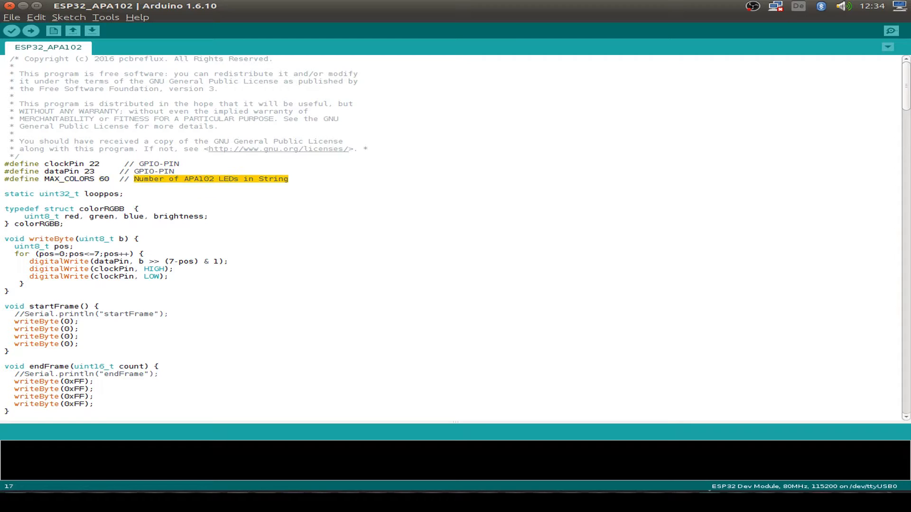
{"action": "scroll", "scroll_direction": "down", "scroll_amount": 3}
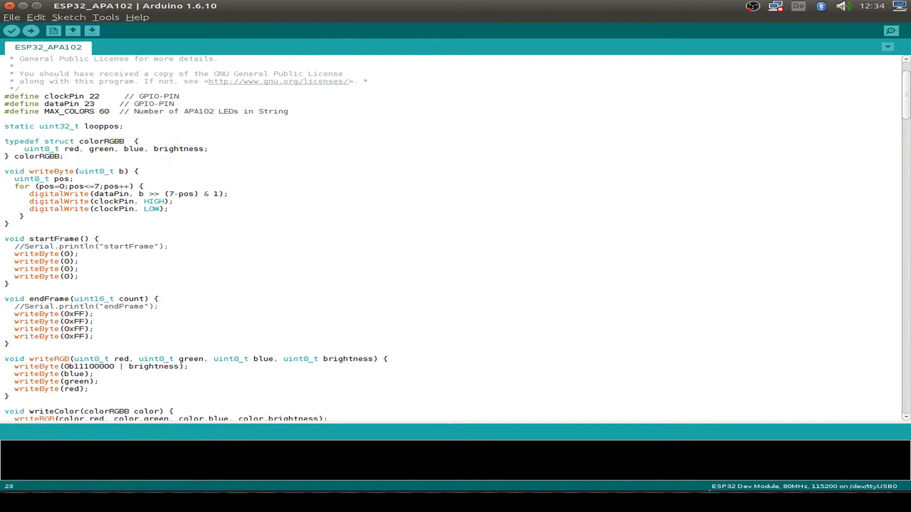
{"action": "left_click", "coordinate": [67, 156]}
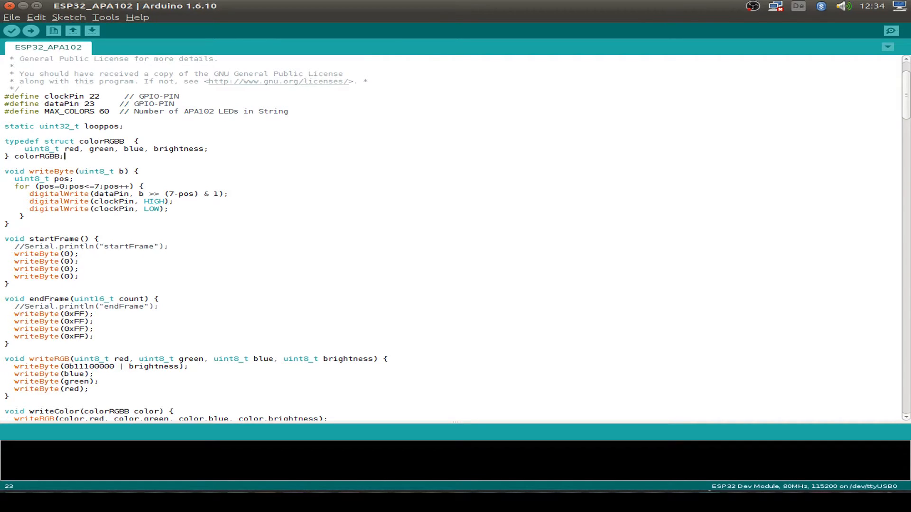
{"action": "left_click_drag", "start_coordinate": [5, 171], "coordinate": [6, 206]}
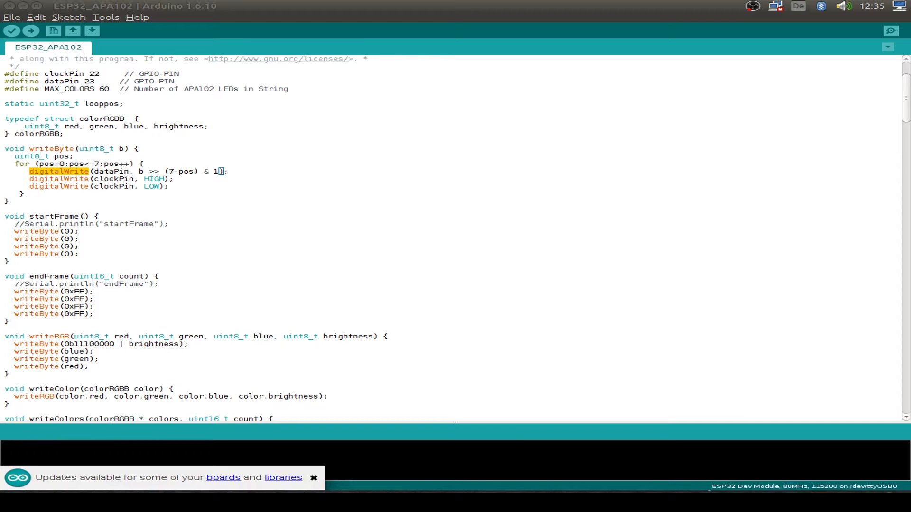
Highlight clockPin in writeByte and writeColor, scrolling past endFrame to writeColors and setup()
{"action": "double_click", "coordinate": [119, 178]}
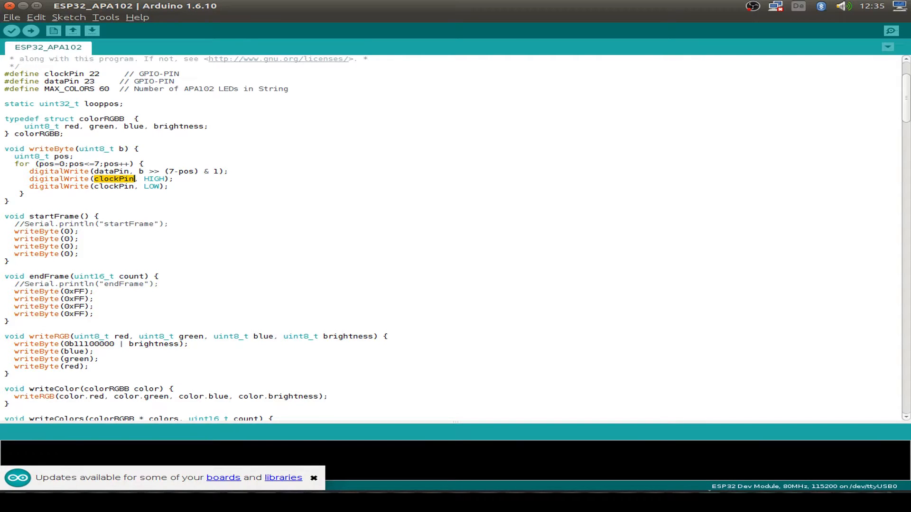
{"action": "left_click", "coordinate": [313, 478]}
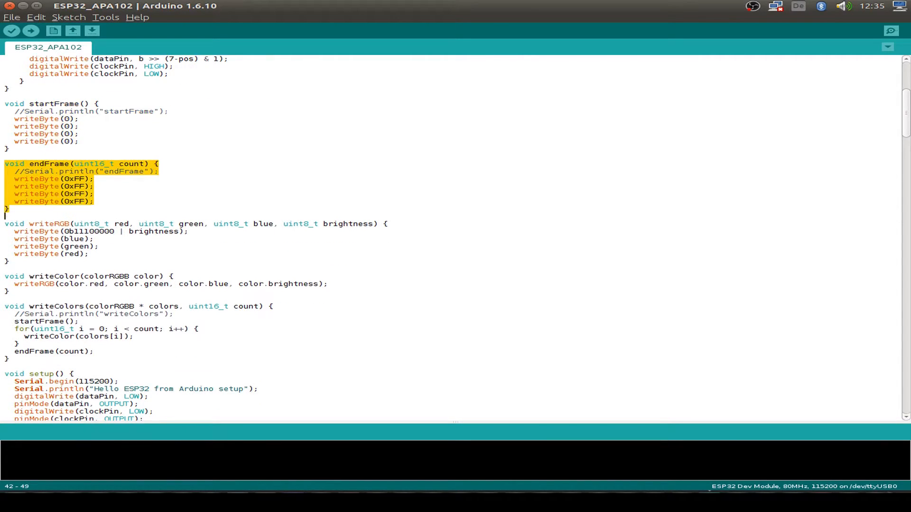
{"action": "scroll", "scroll_direction": "down", "scroll_amount": 3}
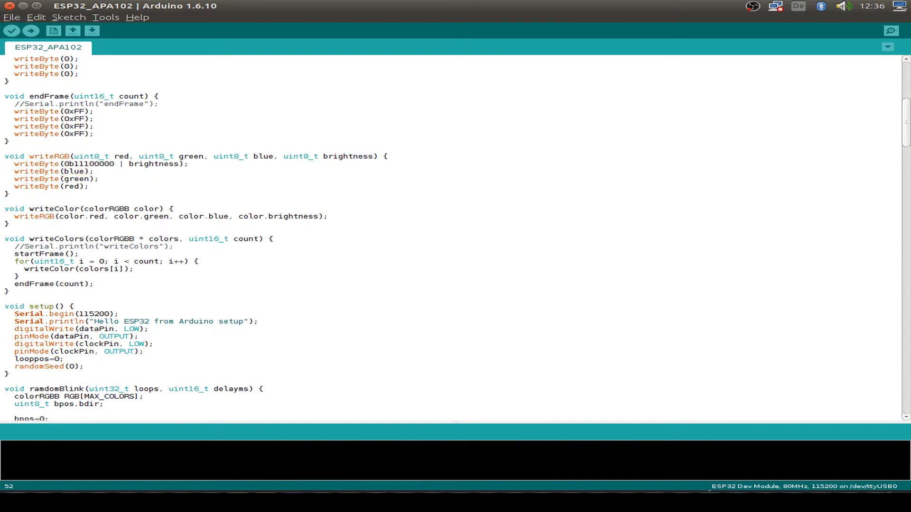
{"action": "double_click", "coordinate": [74, 178]}
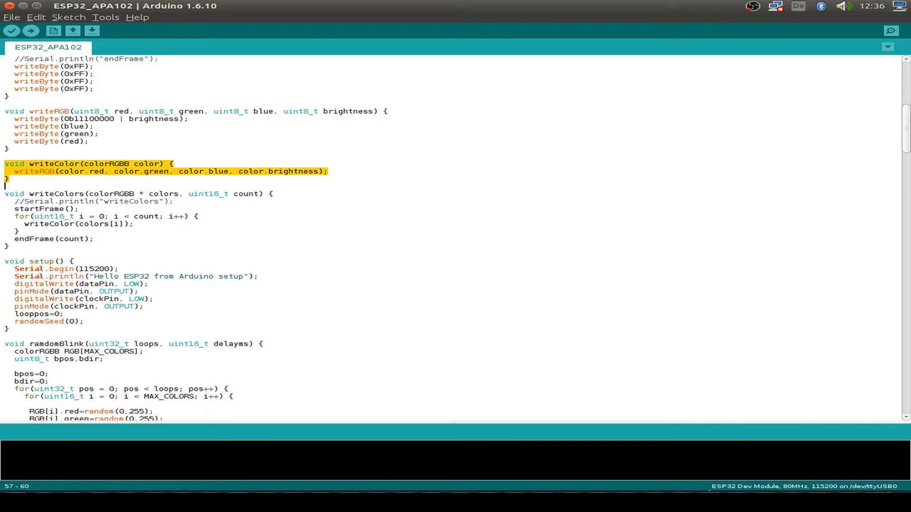
{"action": "scroll", "scroll_direction": "down", "scroll_amount": 3}
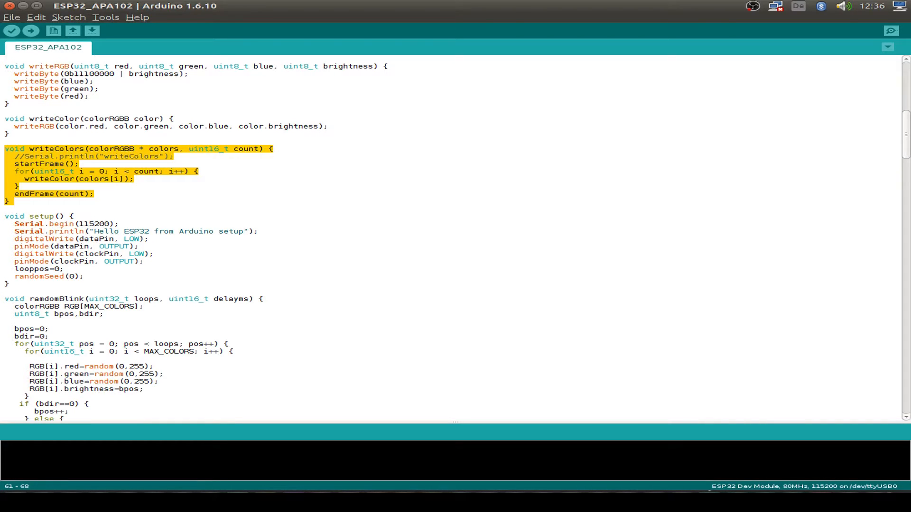
{"action": "scroll", "scroll_direction": "down", "scroll_amount": 3}
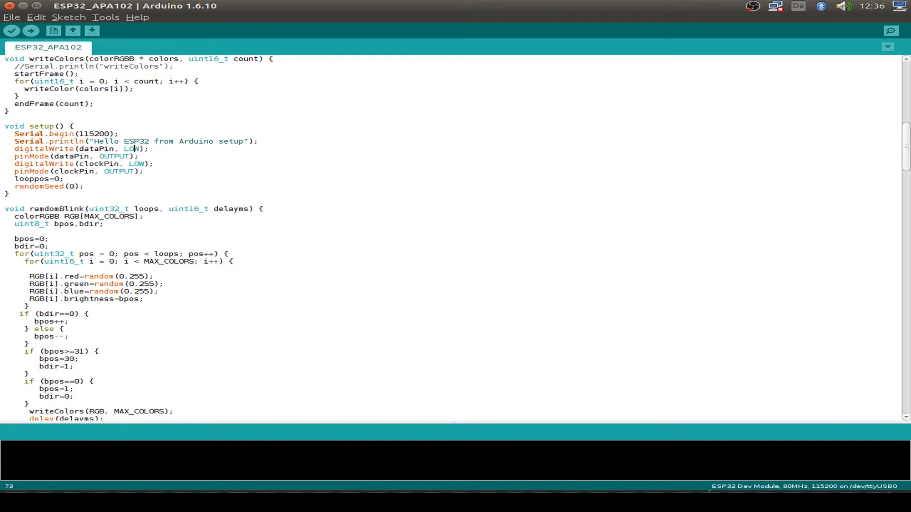
{"action": "triple_click", "coordinate": [75, 155]}
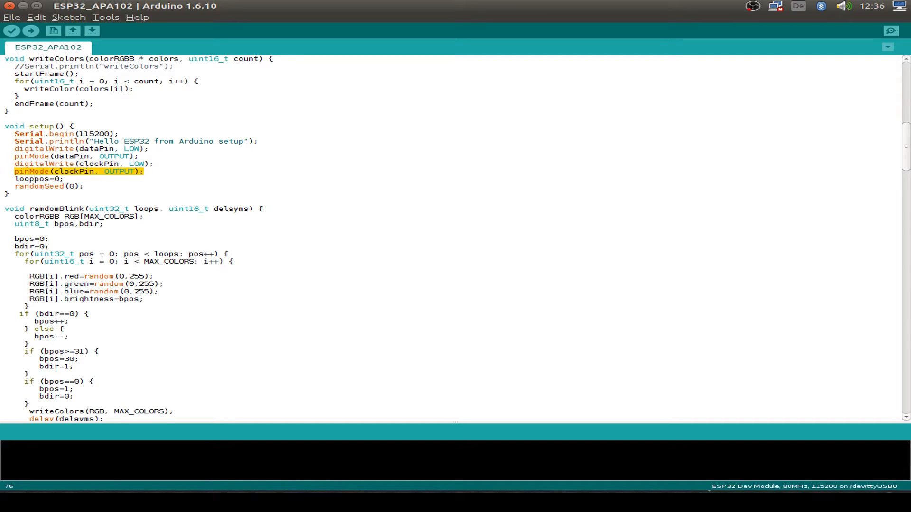
{"action": "left_click", "coordinate": [34, 179]}
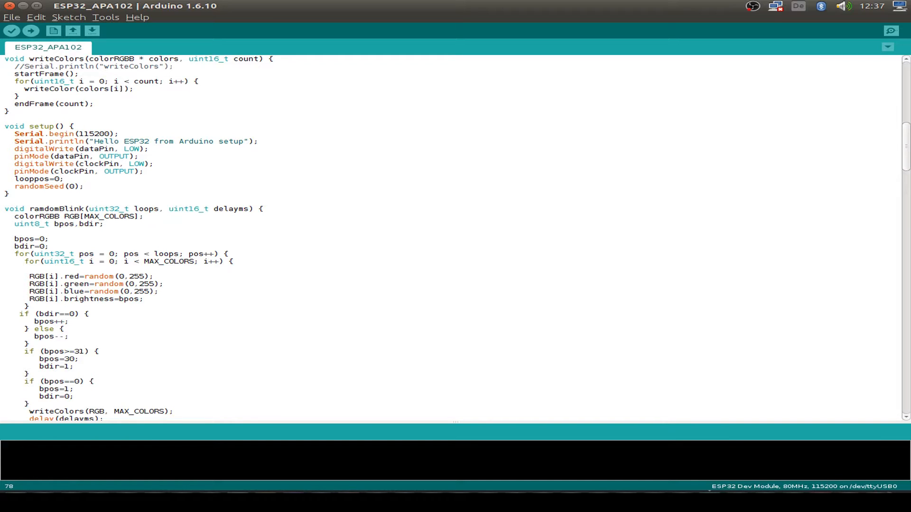
{"action": "left_click", "coordinate": [85, 186]}
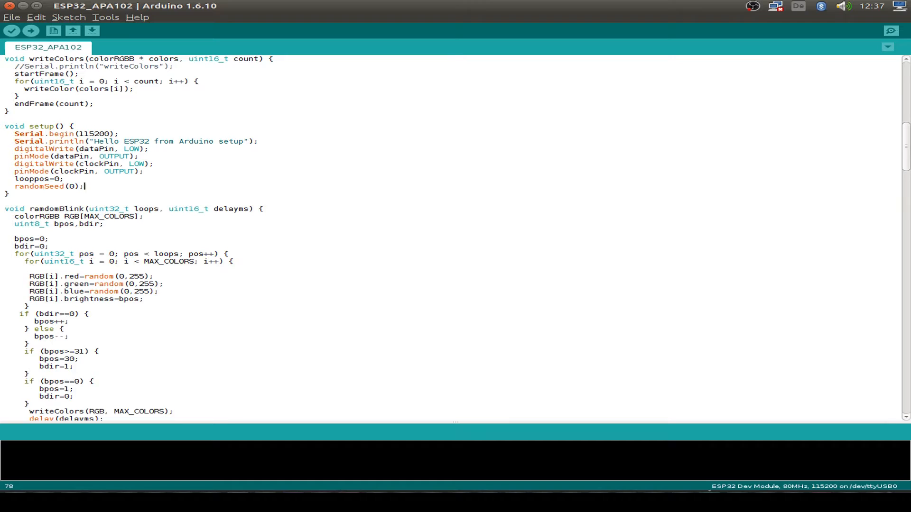
{"action": "scroll", "scroll_direction": "down", "scroll_amount": 3}
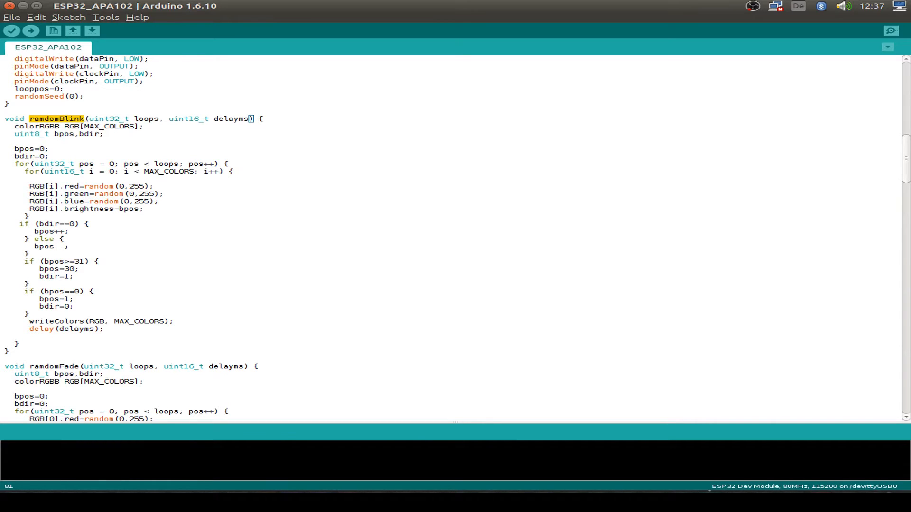
{"action": "scroll", "scroll_direction": "down", "scroll_amount": 3}
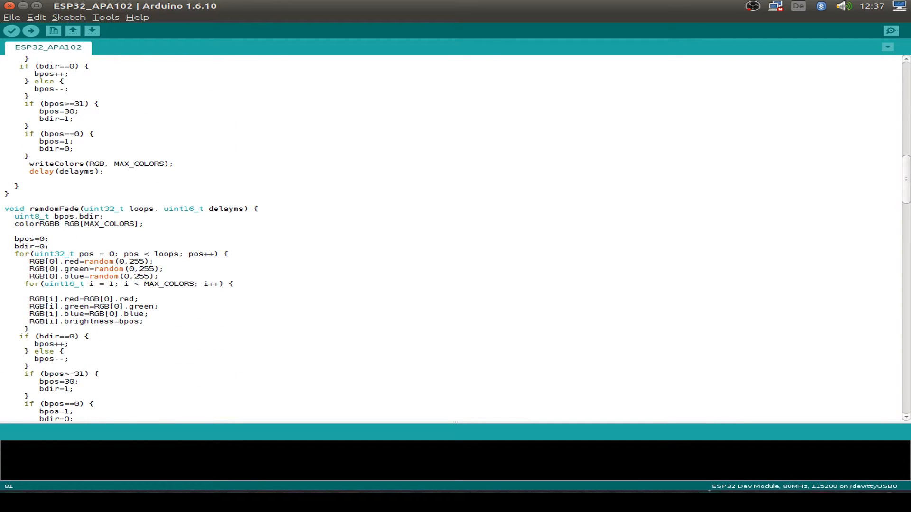
{"action": "scroll", "scroll_direction": "down", "scroll_amount": 3}
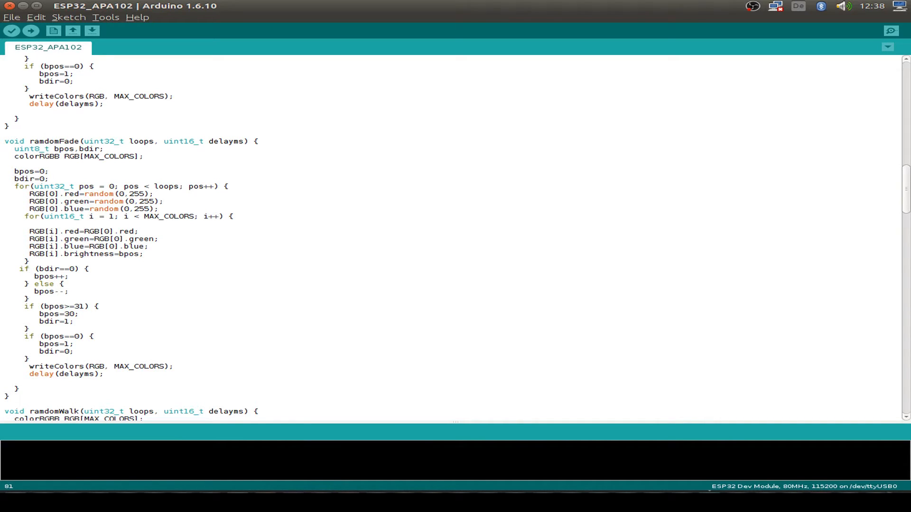
{"action": "scroll", "scroll_direction": "down", "scroll_amount": 3}
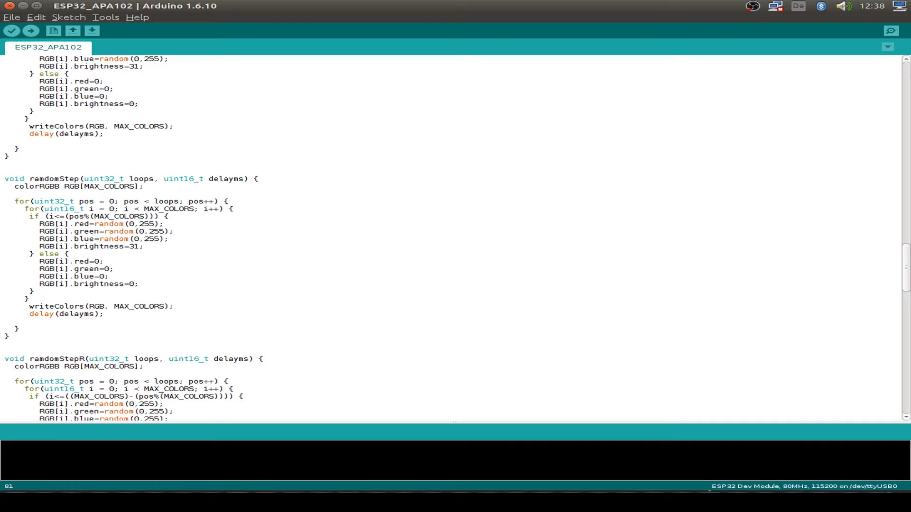
{"action": "scroll", "scroll_direction": "down", "scroll_amount": 3}
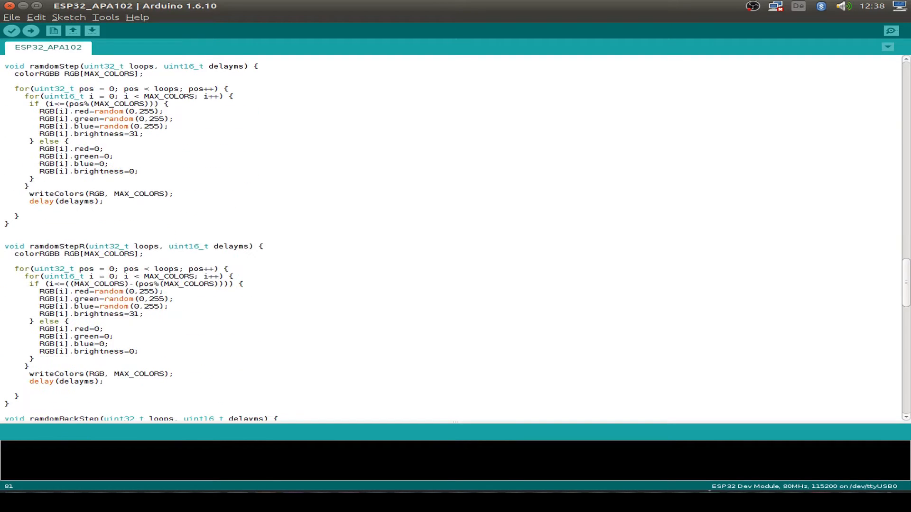
{"action": "scroll", "scroll_direction": "down", "scroll_amount": 3}
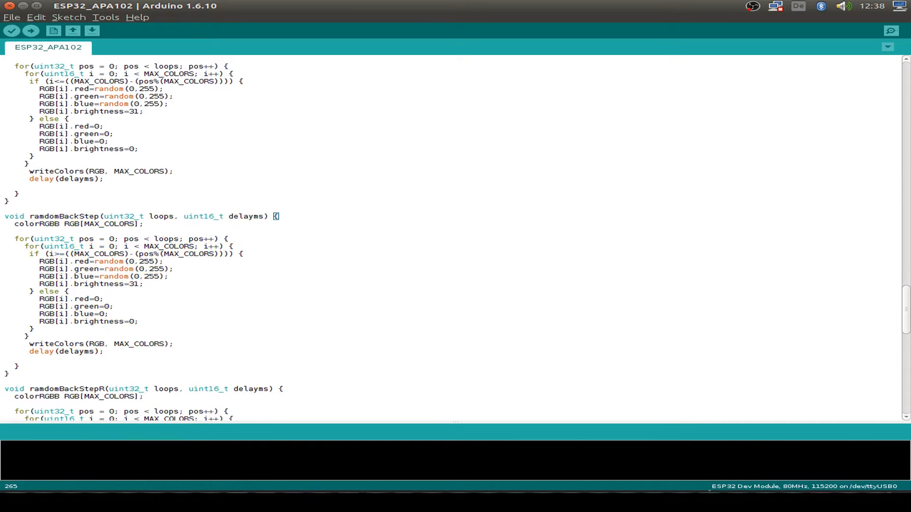
{"action": "scroll", "scroll_direction": "down", "scroll_amount": 3}
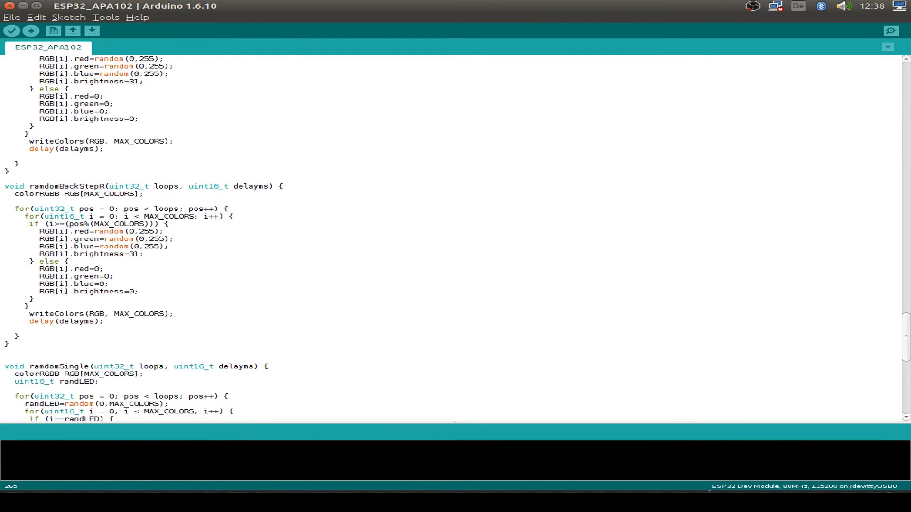
{"action": "scroll", "scroll_direction": "down", "scroll_amount": 3}
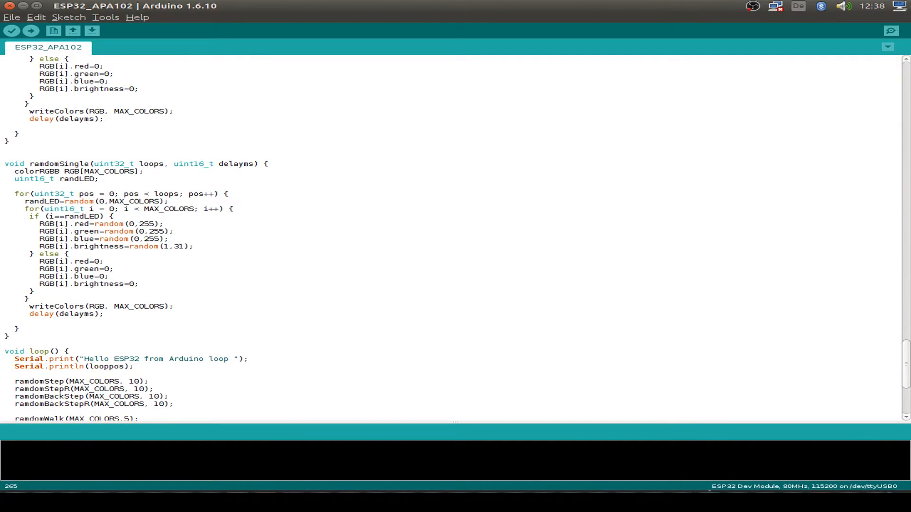
{"action": "scroll", "scroll_direction": "down", "scroll_amount": 3}
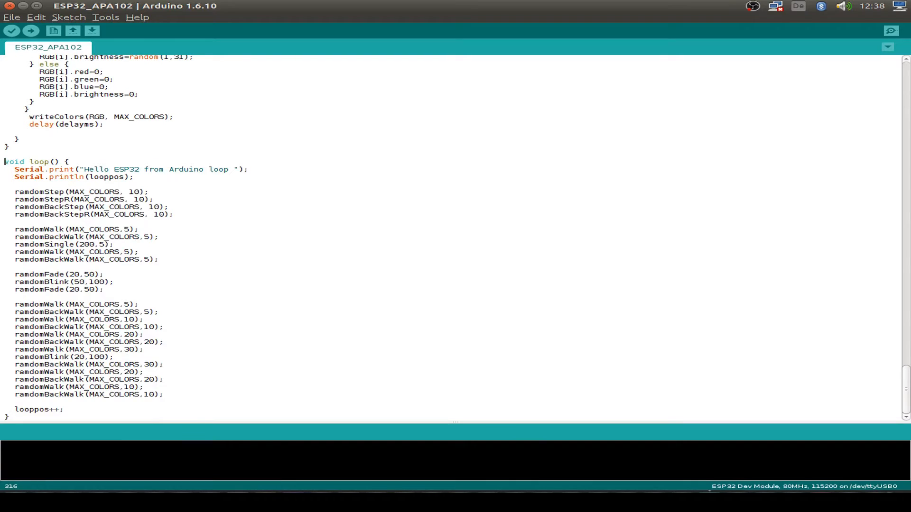